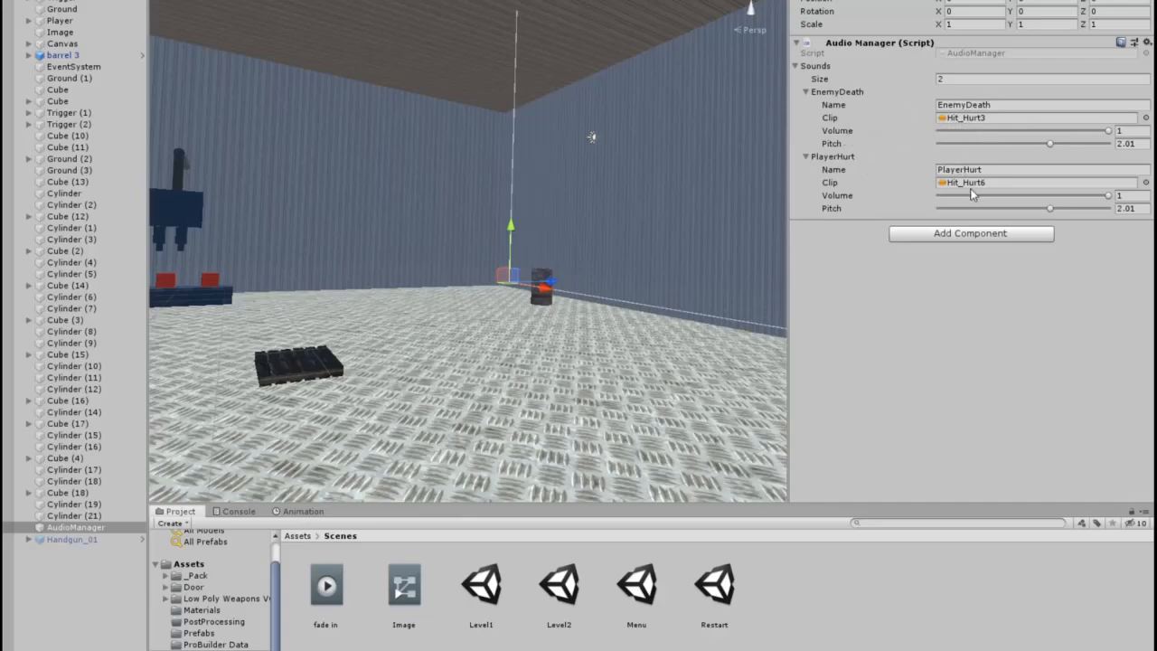
pyautogui.moveTo(907, 179)
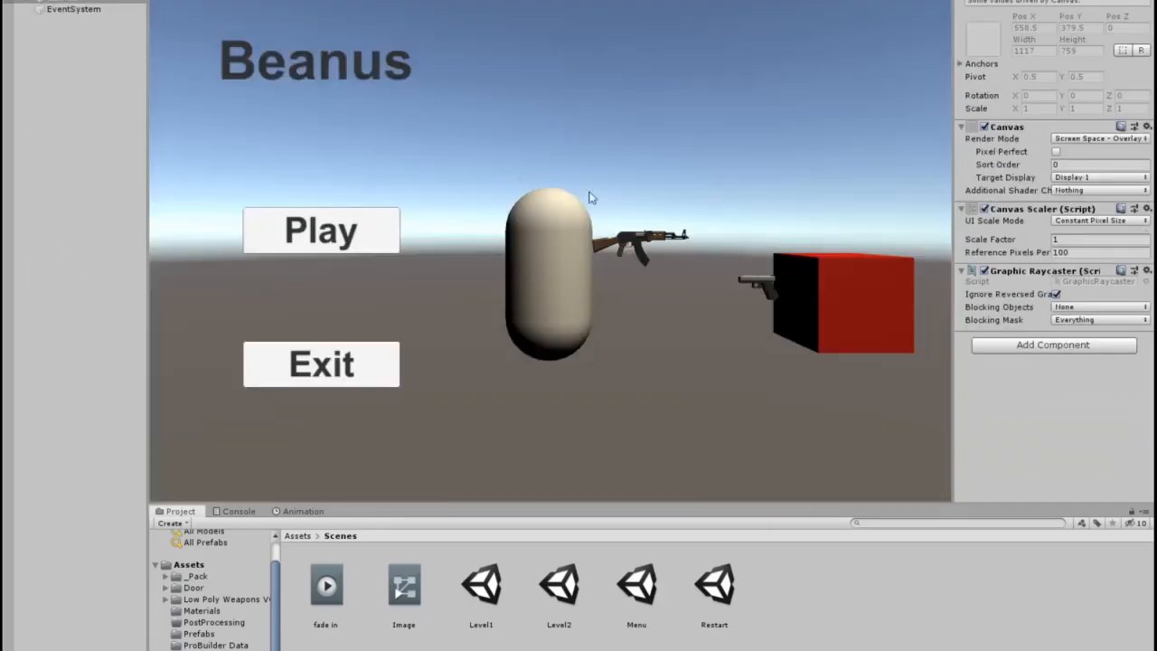
pyautogui.moveTo(334, 40)
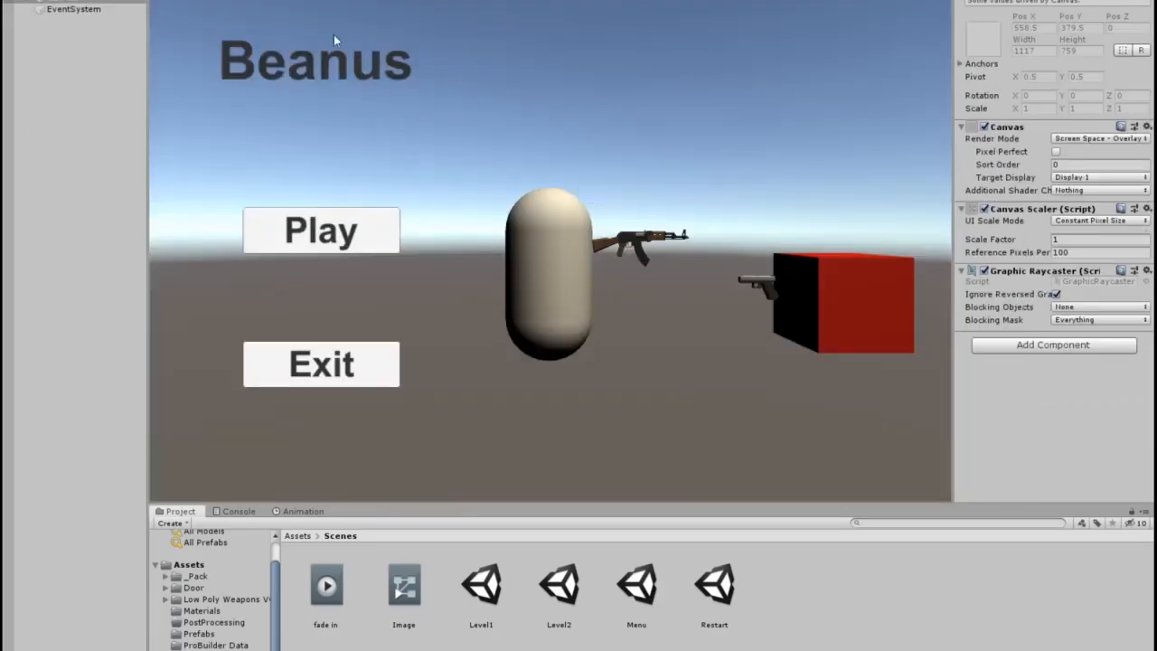
pyautogui.moveTo(822, 436)
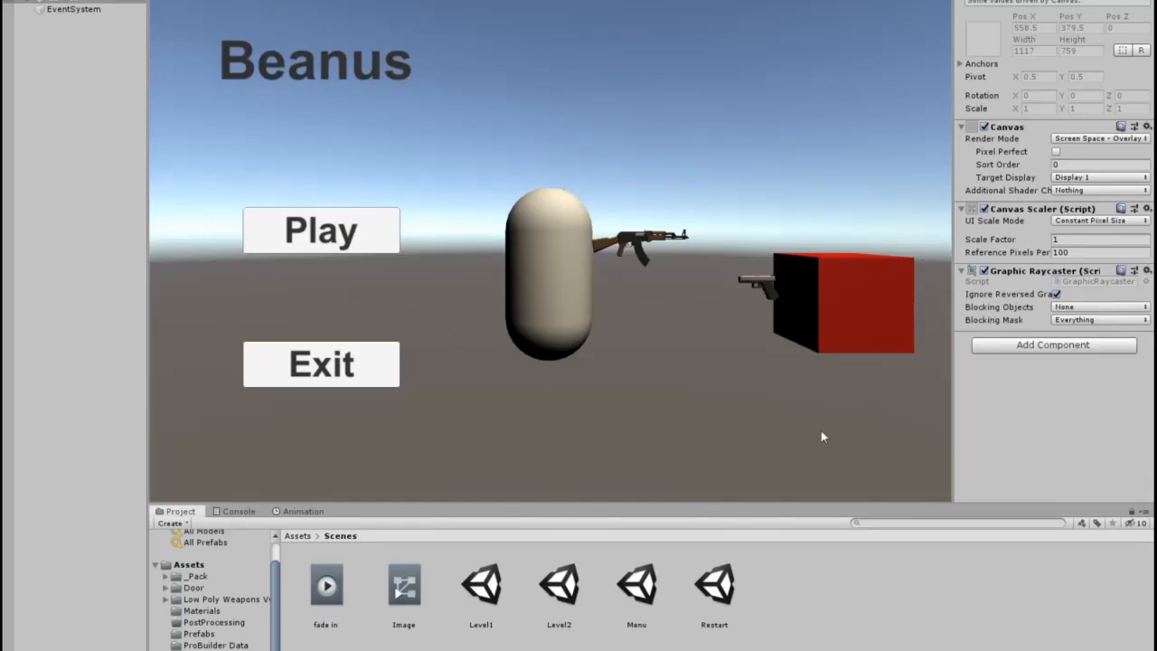
pyautogui.moveTo(263, 104)
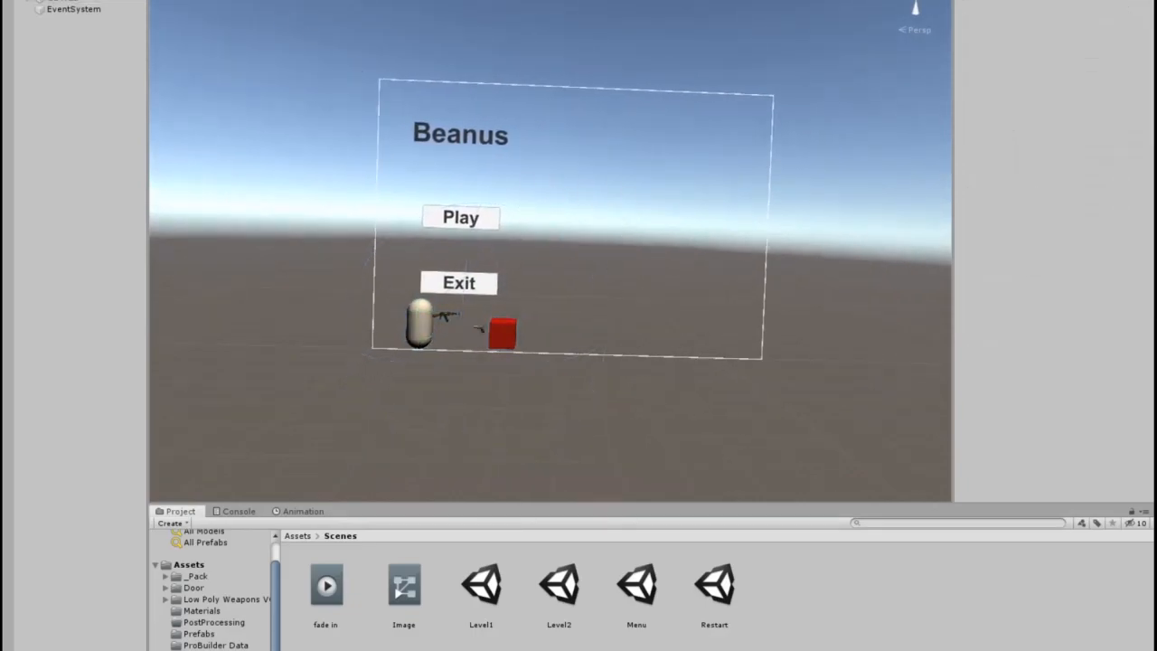
pyautogui.moveTo(610, 164)
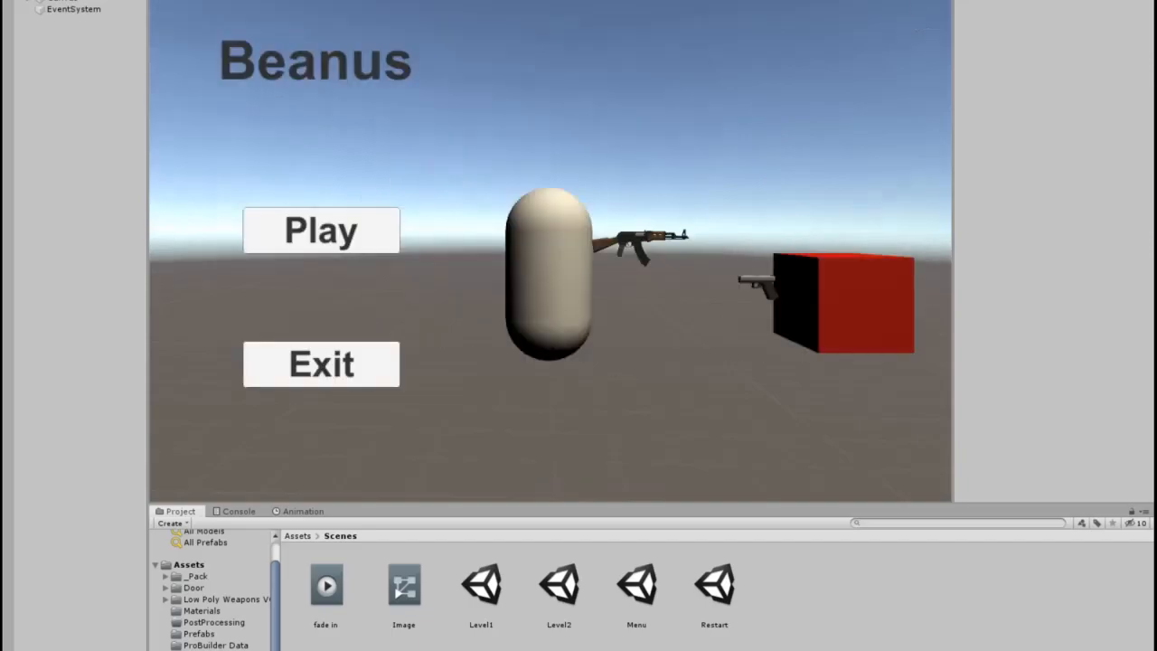
pyautogui.moveTo(947, 199)
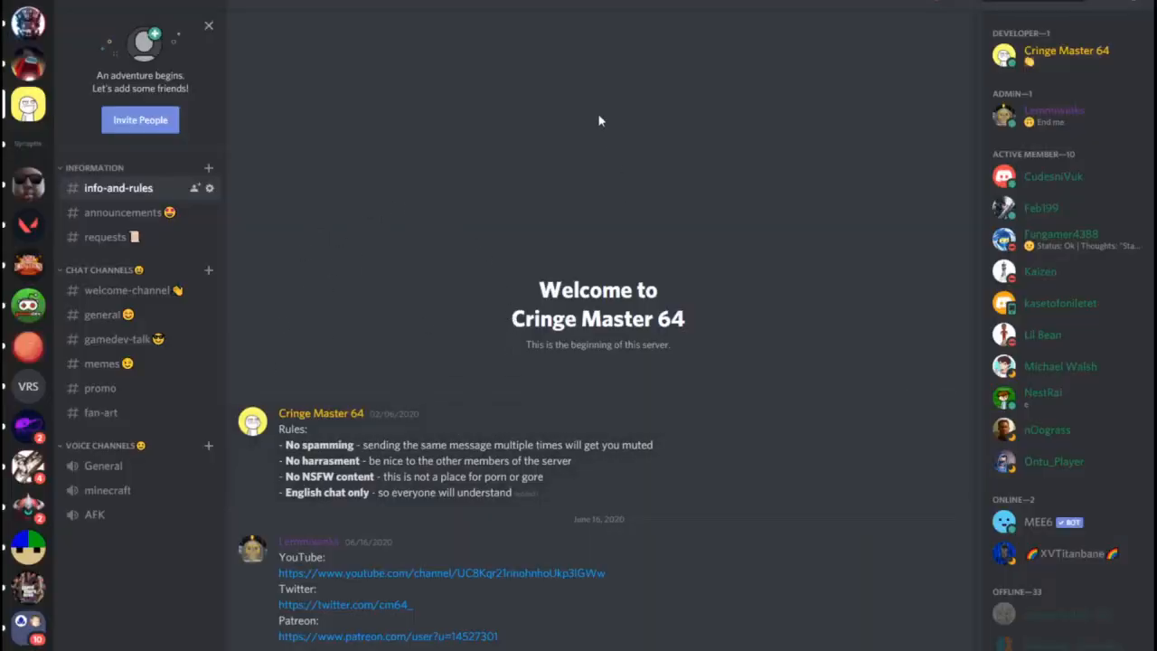
# Step: Browse the server's announcements, requests and welcome channels, landing in the general chat
pyautogui.click(123, 211)
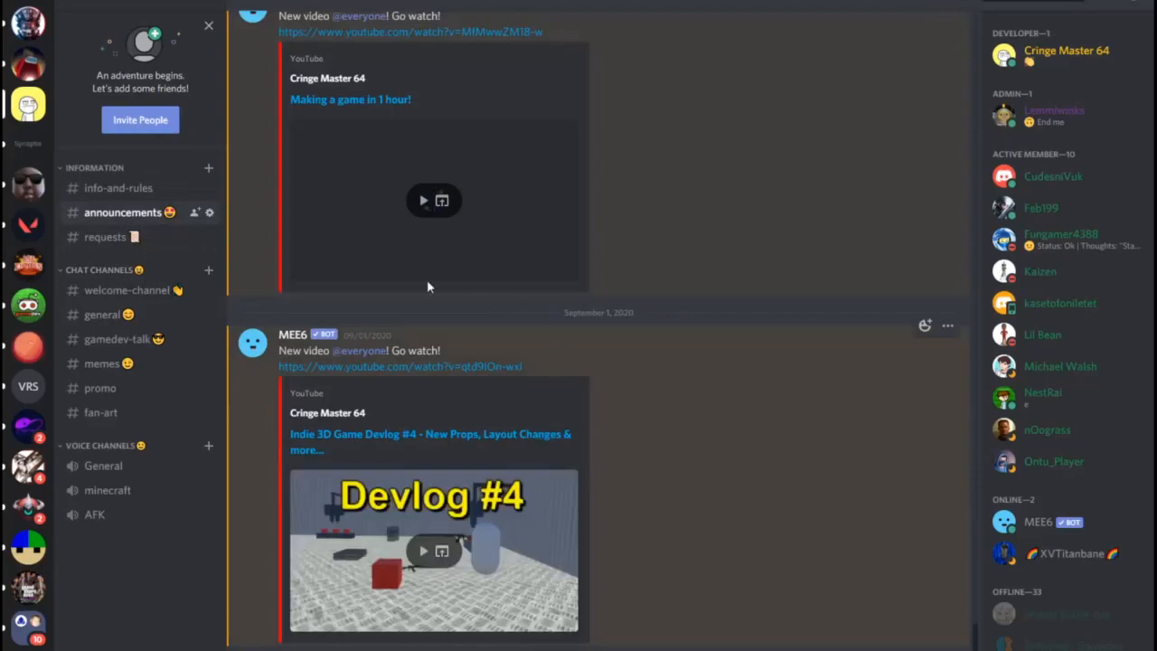
pyautogui.click(105, 235)
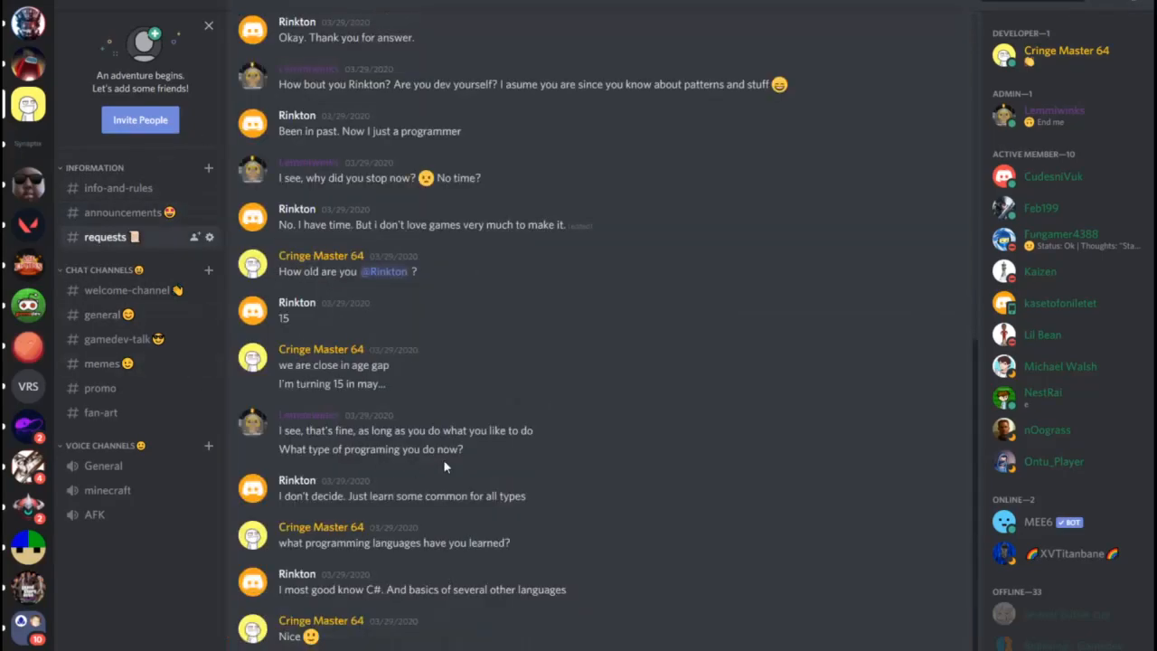
pyautogui.moveTo(126, 289)
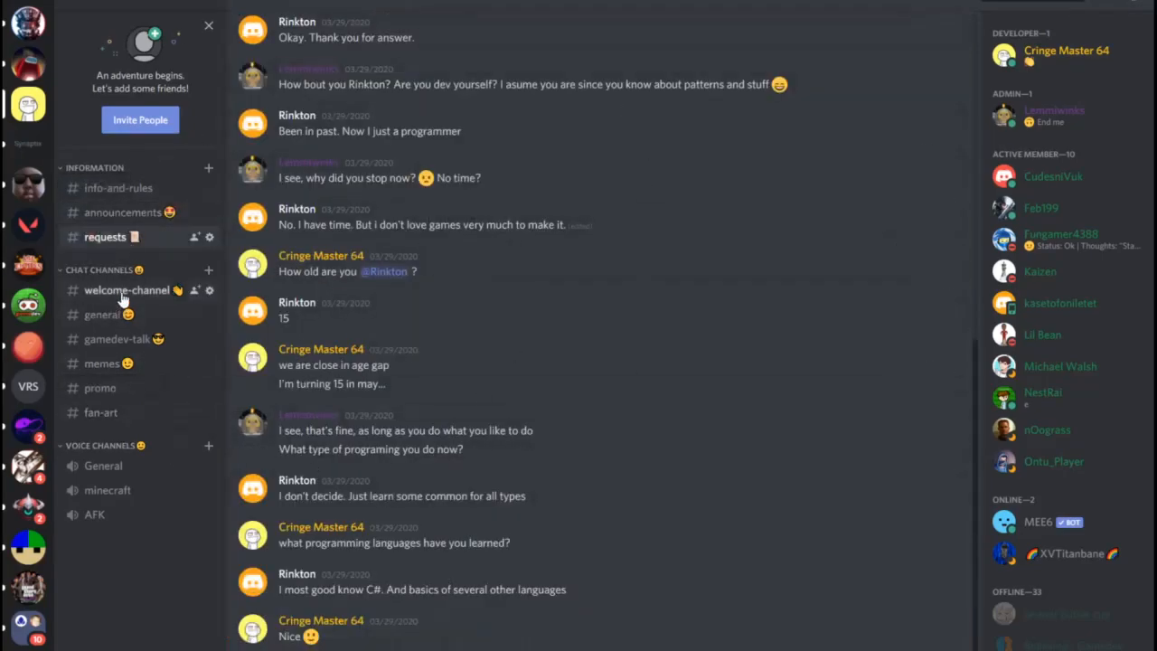
pyautogui.click(127, 290)
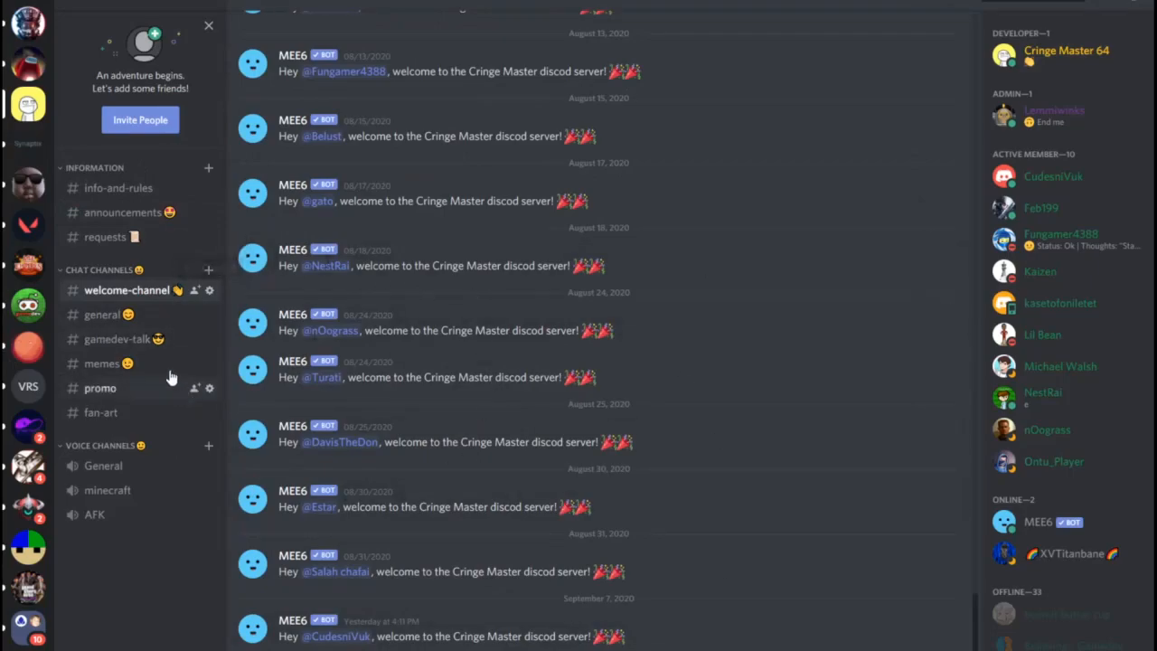
pyautogui.click(102, 315)
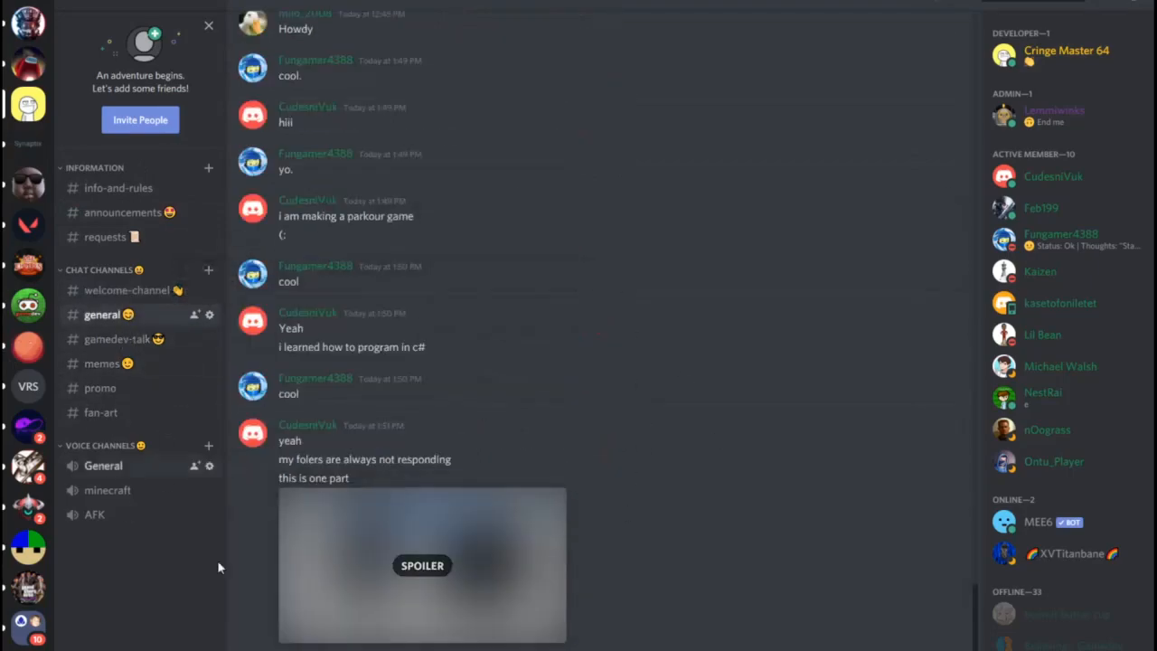
pyautogui.moveTo(293, 365)
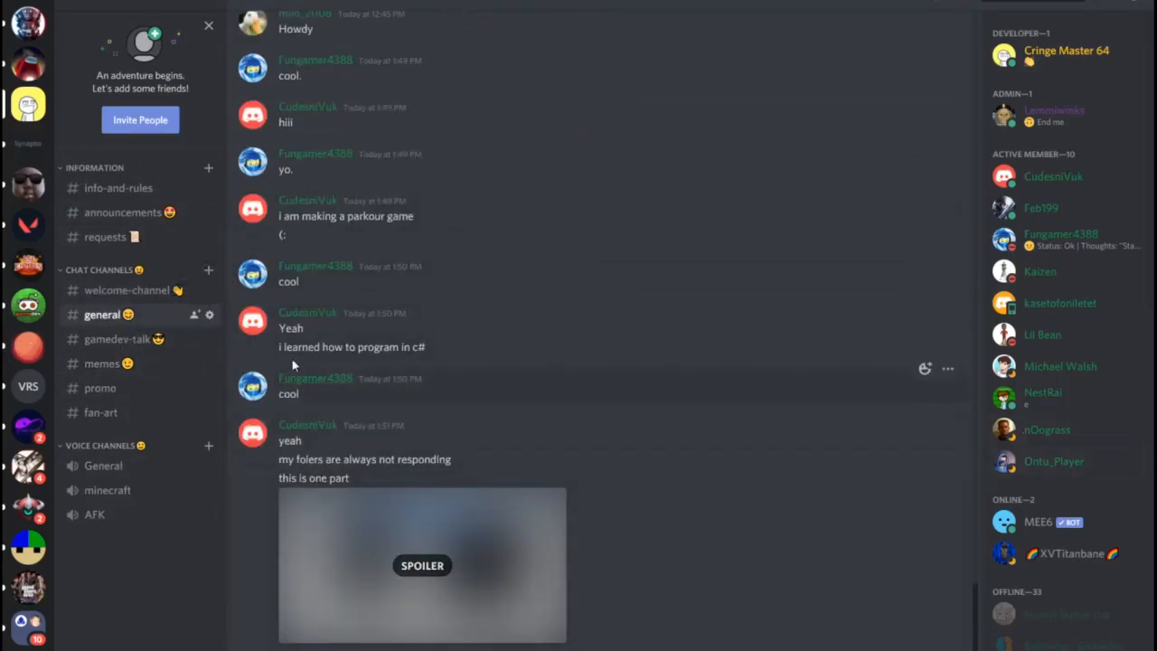